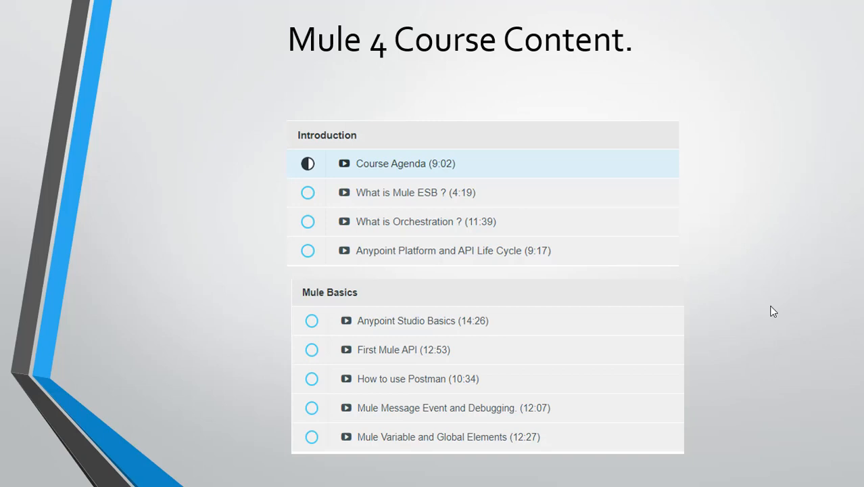
scroll(down, 3)
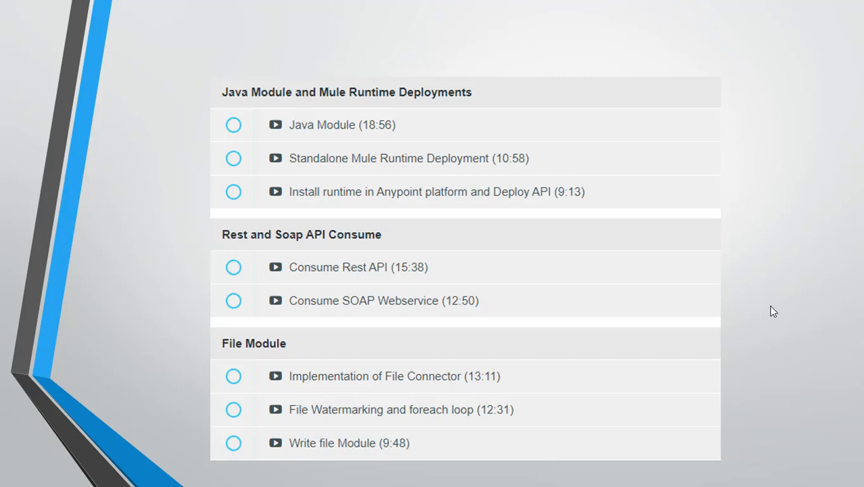
scroll(down, 3)
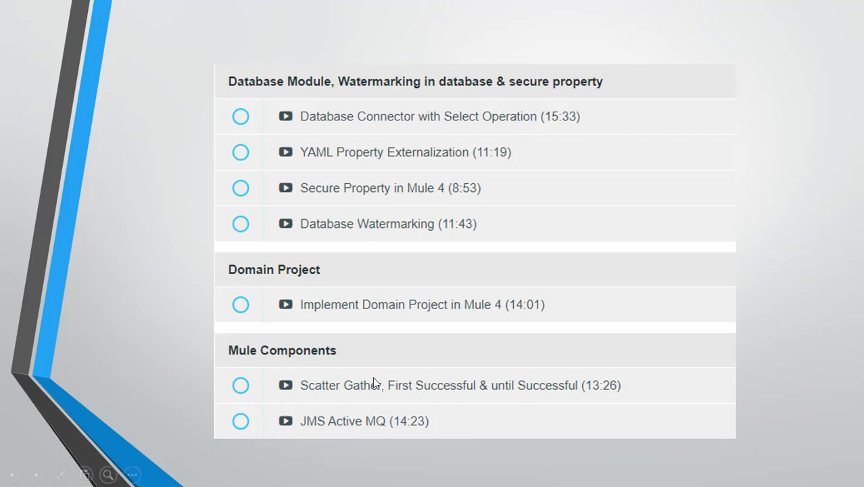
mouse_move(475, 407)
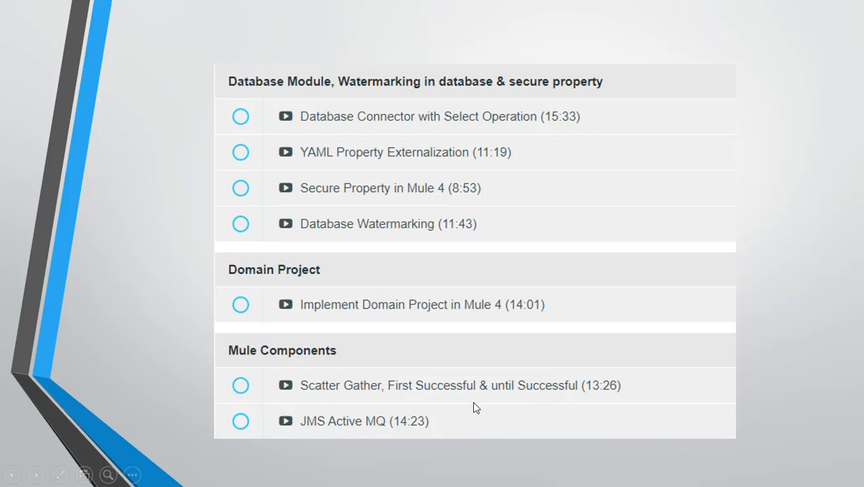
mouse_move(425, 420)
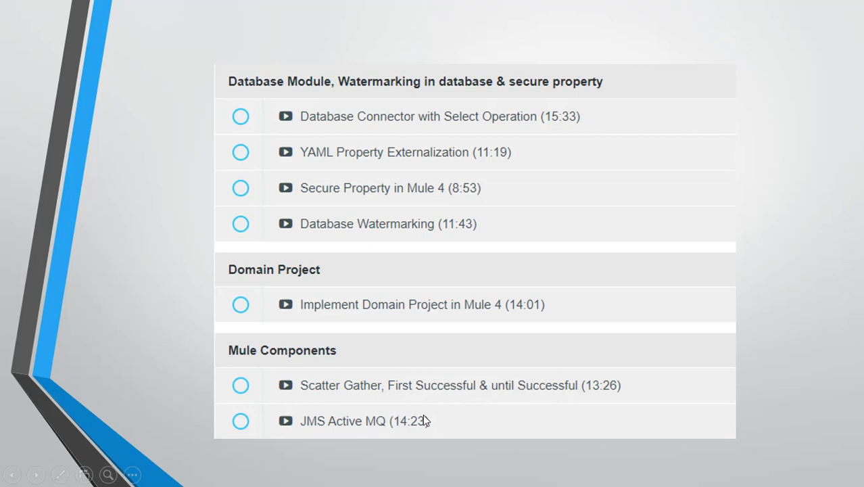
mouse_move(451, 425)
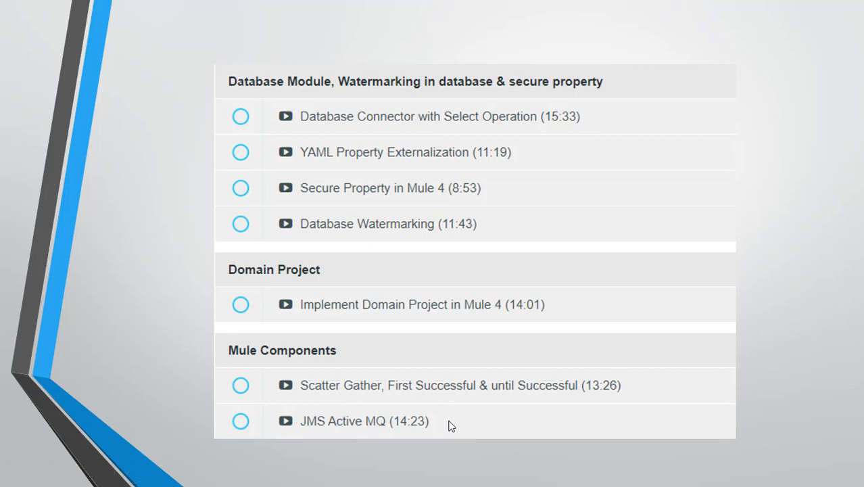
scroll(down, 3)
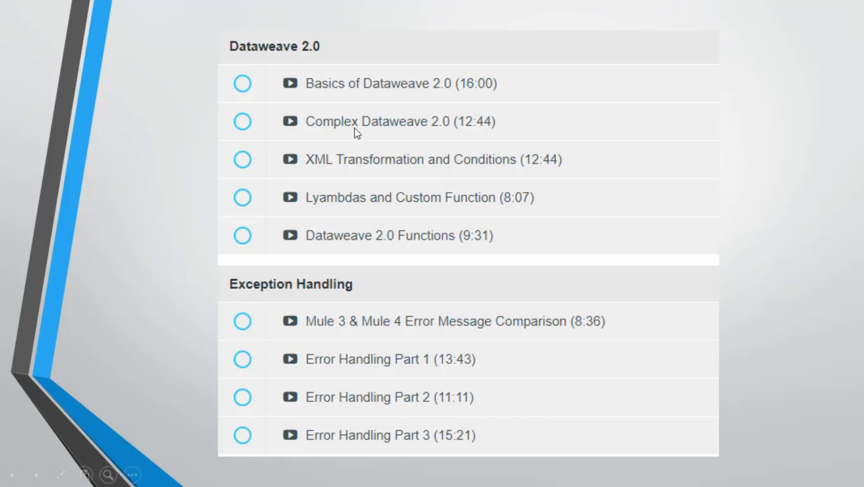
mouse_move(409, 133)
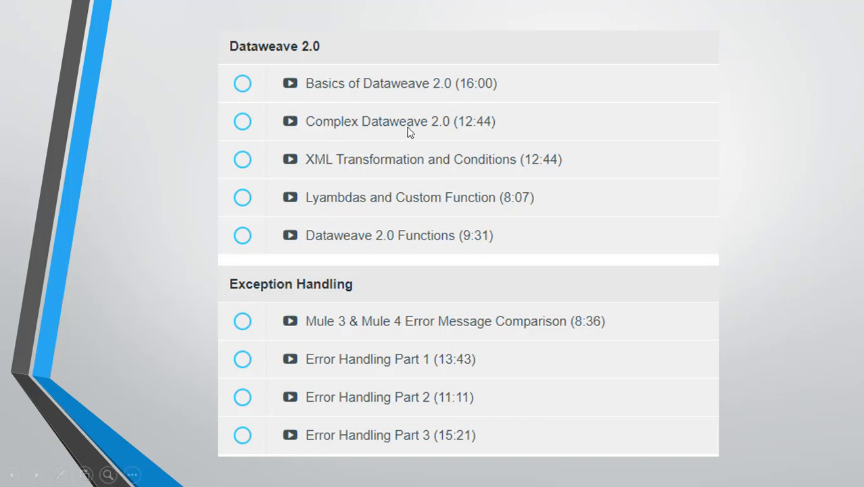
mouse_move(322, 198)
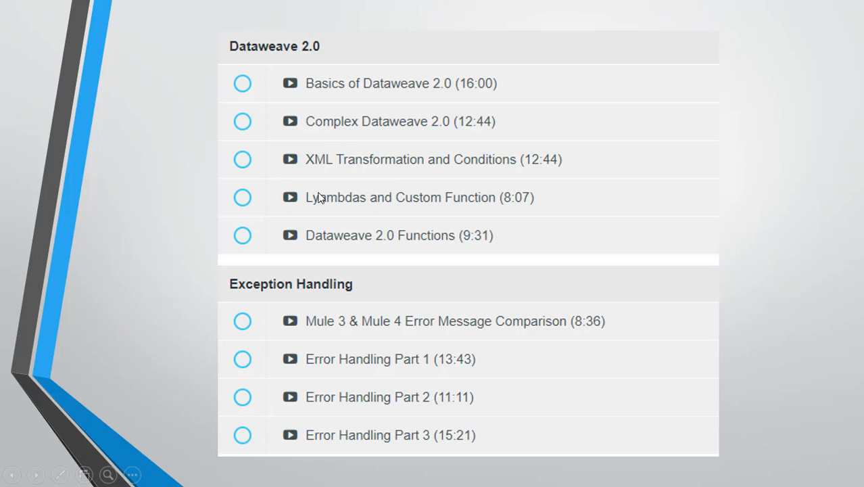
mouse_move(331, 242)
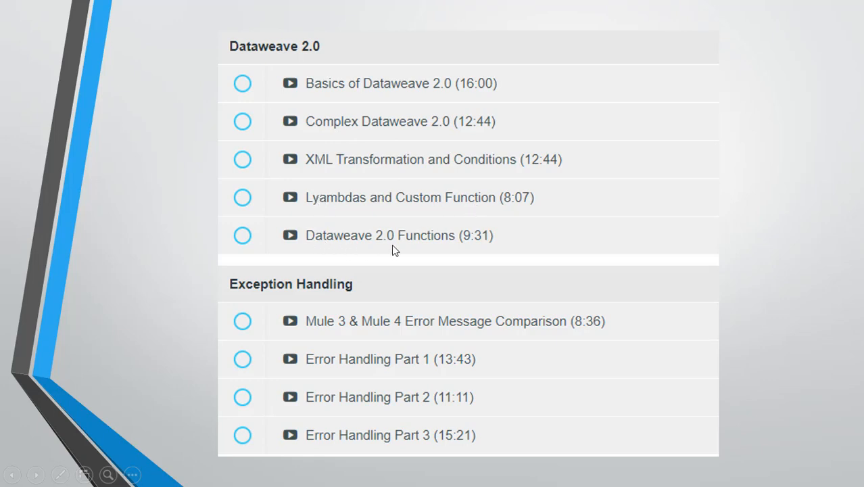
mouse_move(360, 273)
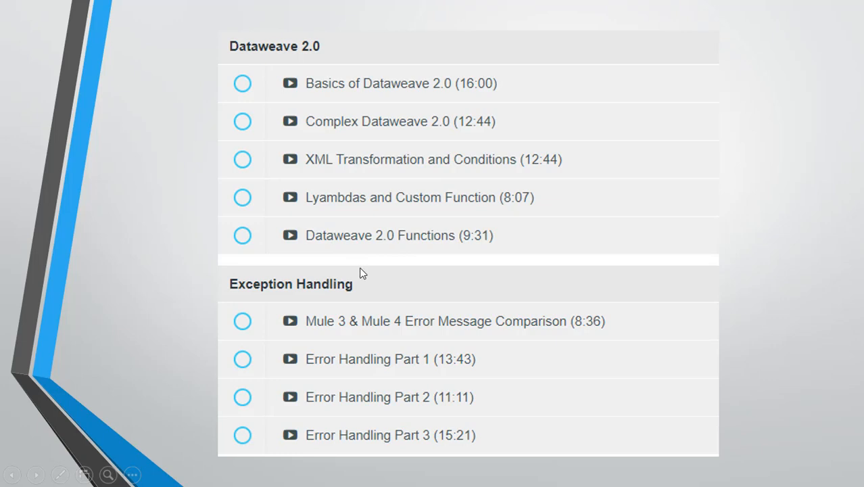
mouse_move(341, 322)
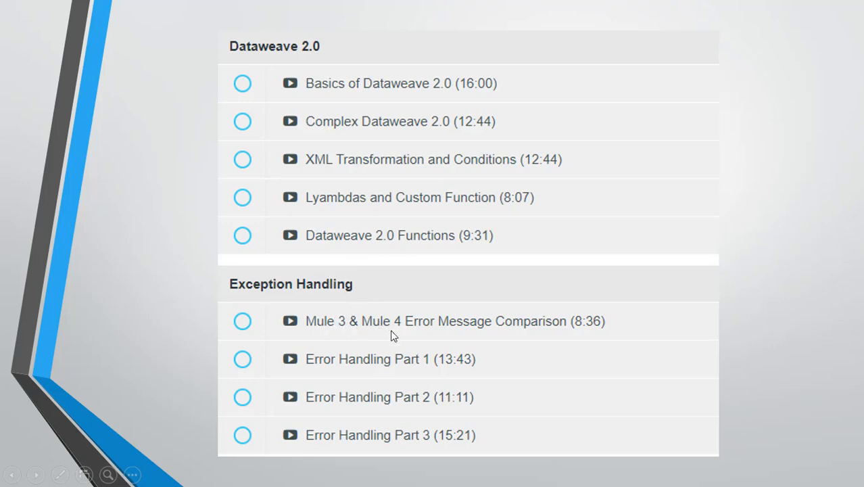
mouse_move(344, 374)
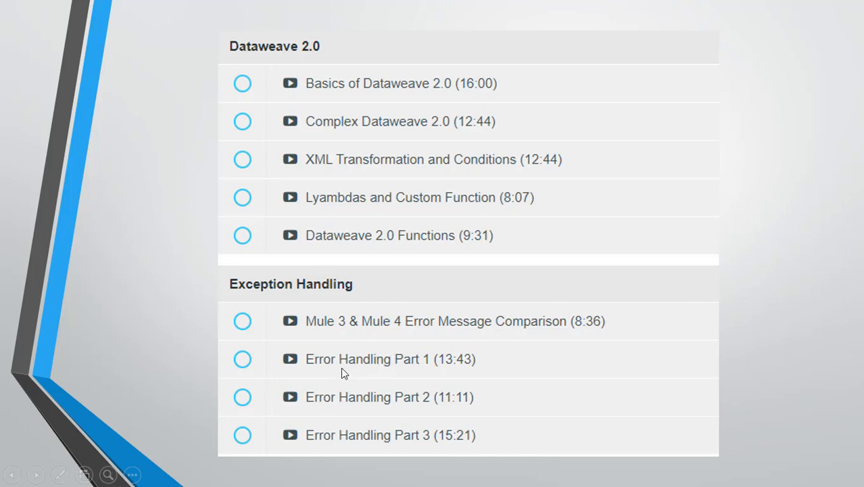
mouse_move(380, 364)
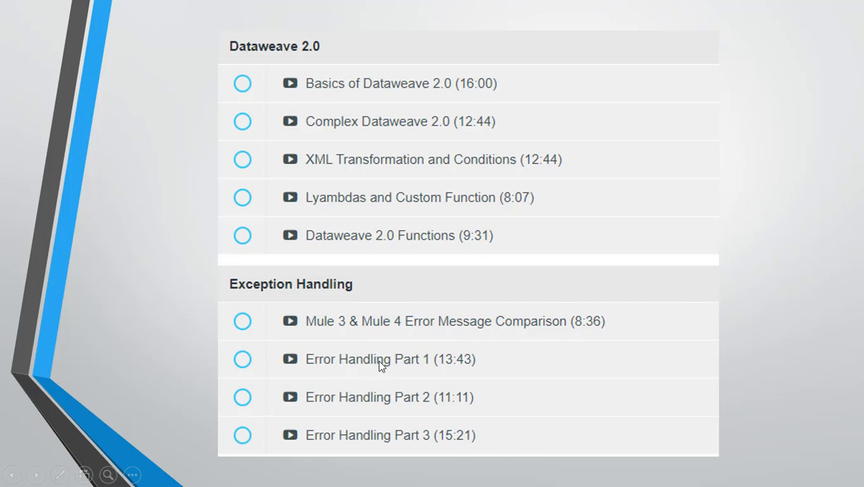
mouse_move(428, 364)
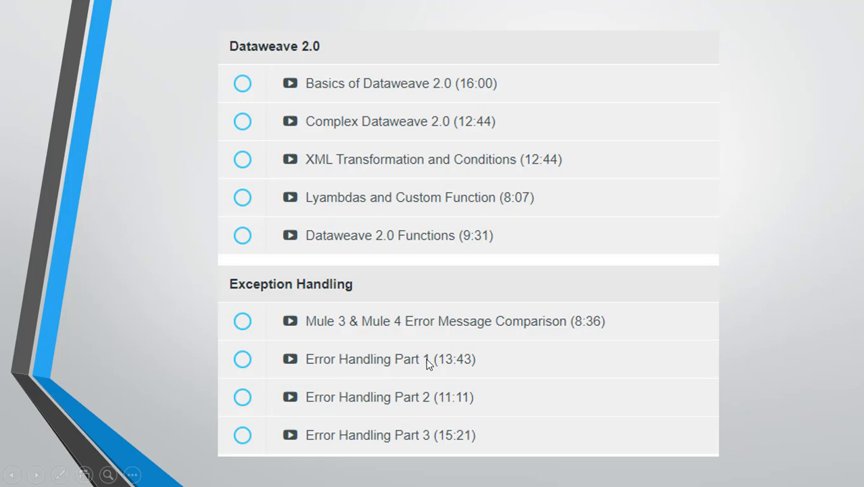
mouse_move(435, 439)
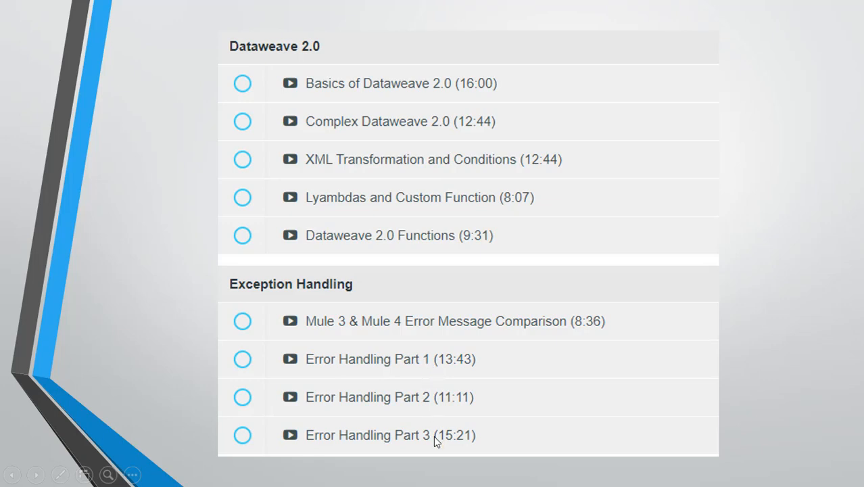
scroll(down, 3)
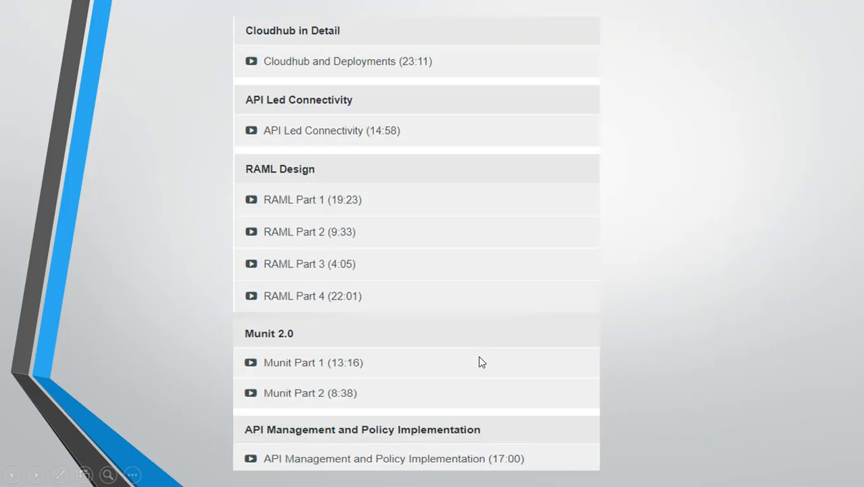